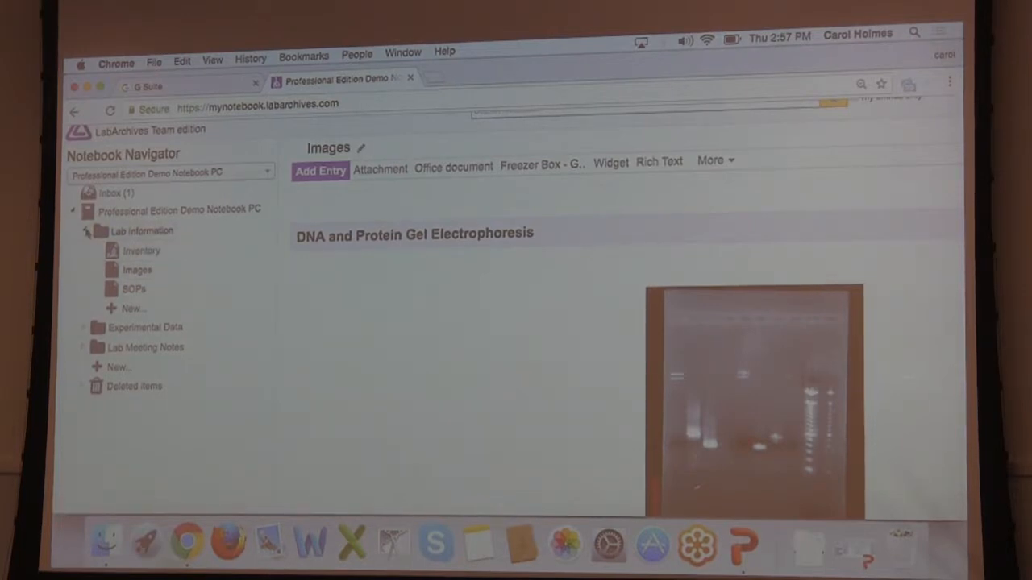
- Collapse the Lab Information folder in the Notebook Navigator, leaving only top-level folders
click(86, 230)
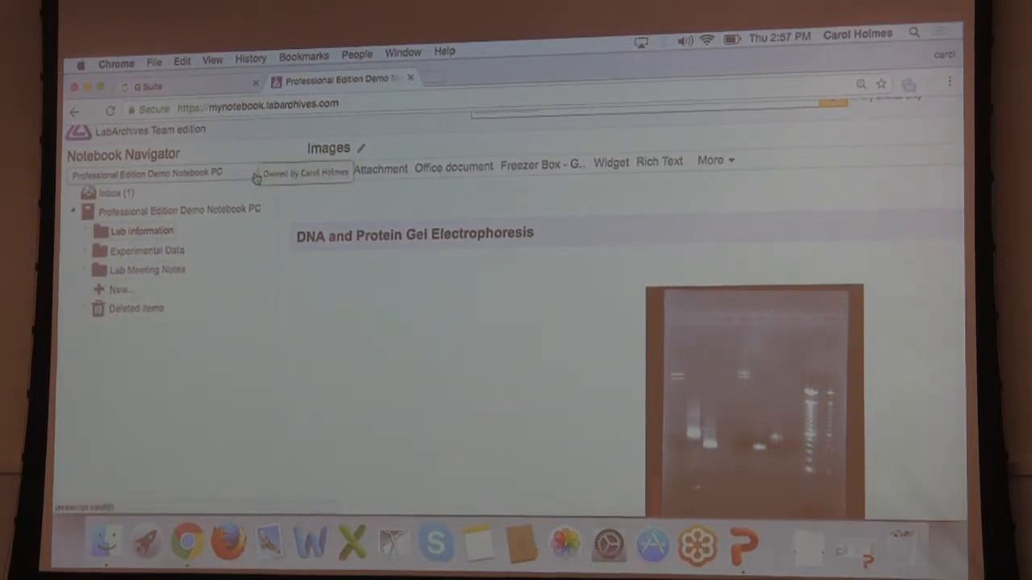
click(145, 174)
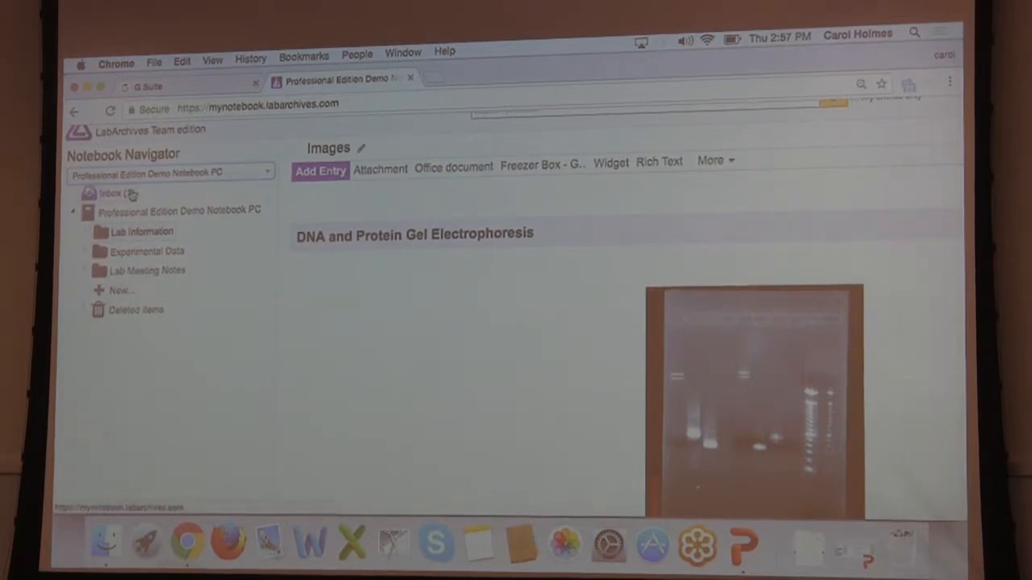
mouse_move(161, 210)
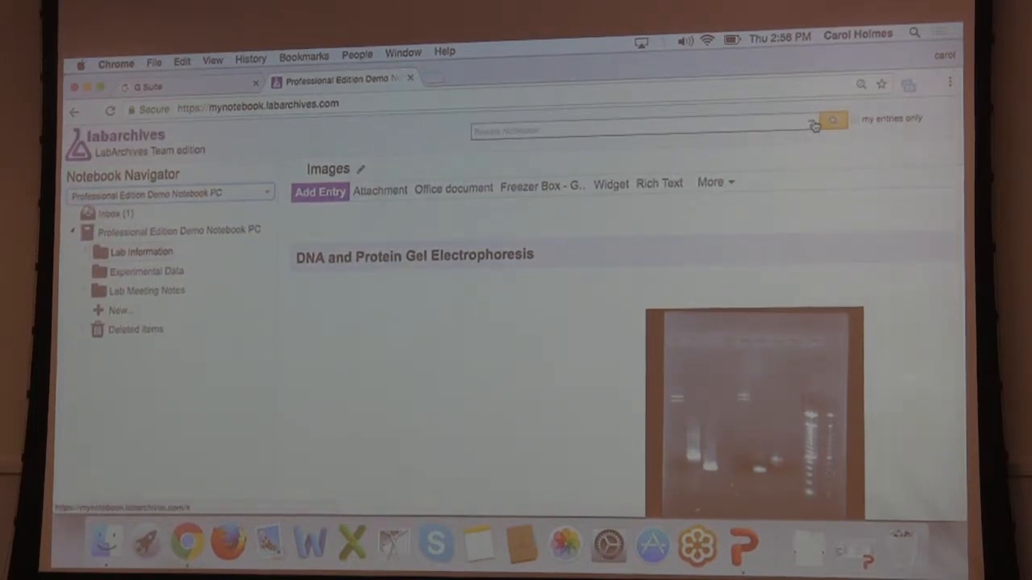
click(833, 121)
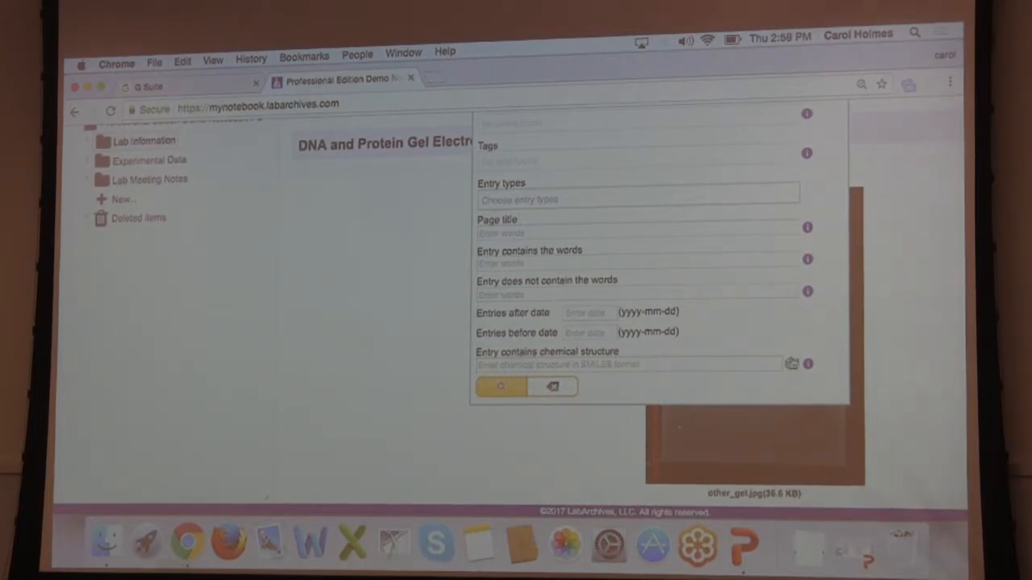
- Expand the Search Notebook box to show the advanced search panel
click(494, 185)
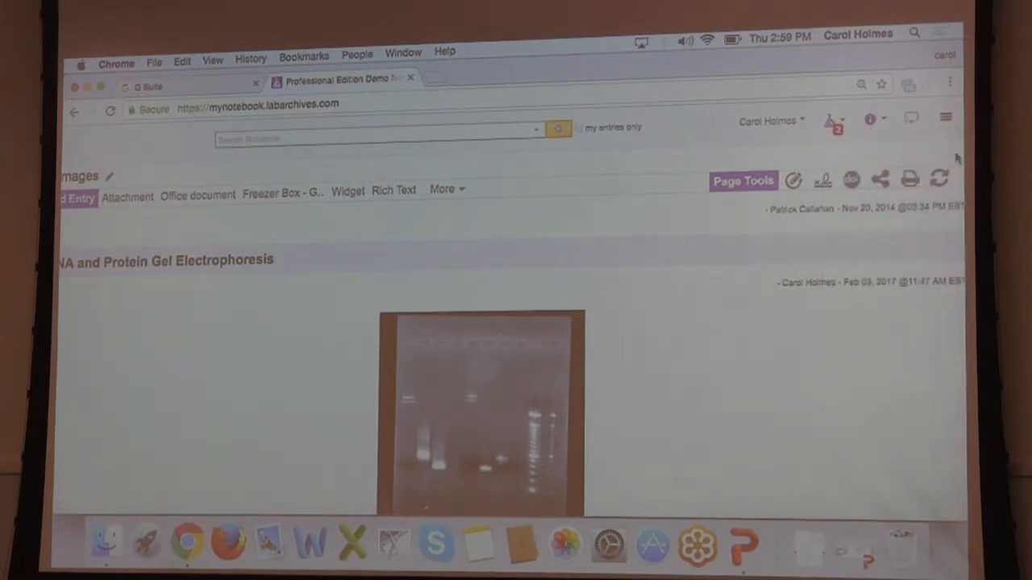
- Bring up the site's hamburger account menu from the top right
click(945, 118)
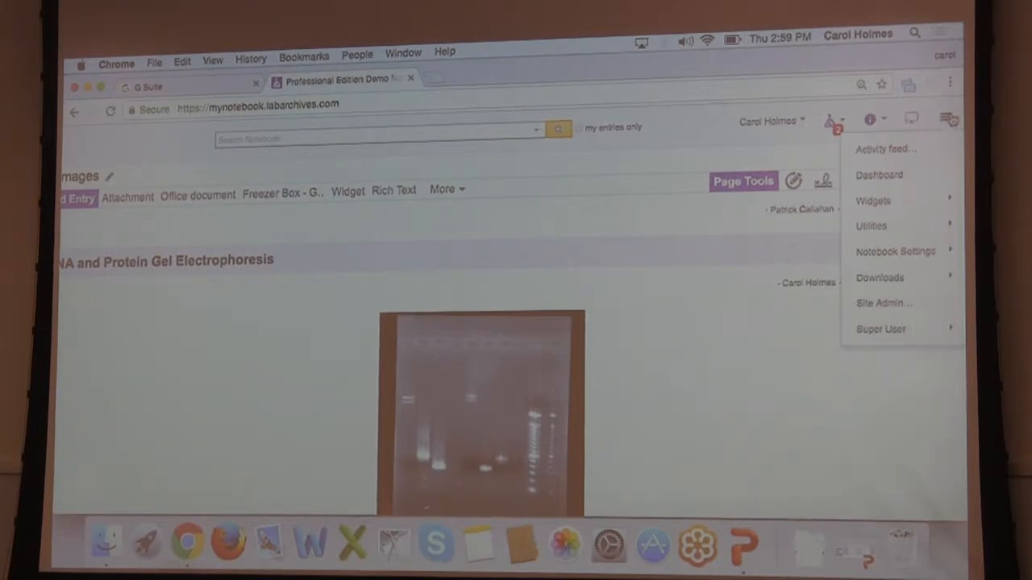
mouse_move(905, 171)
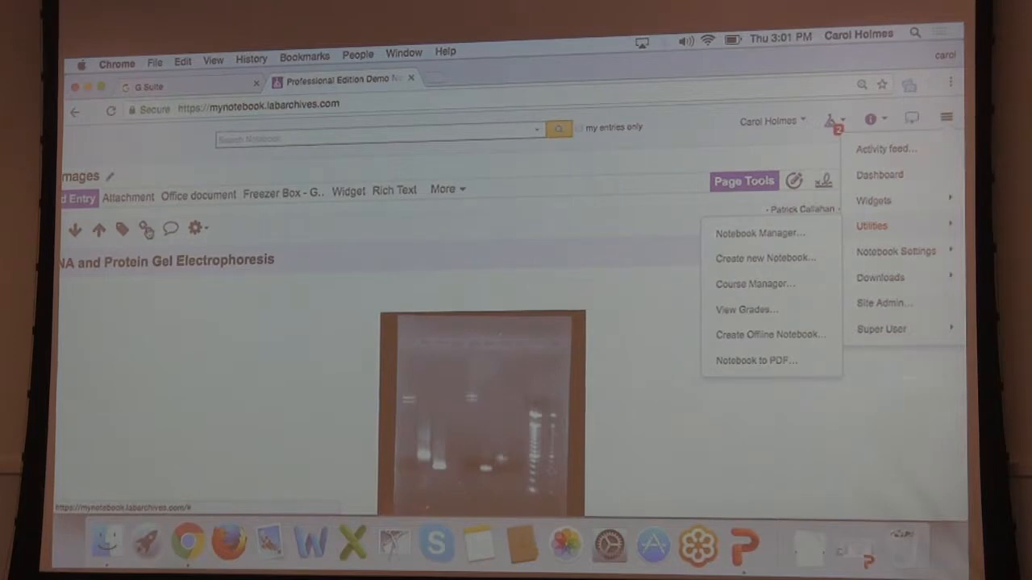
mouse_move(147, 229)
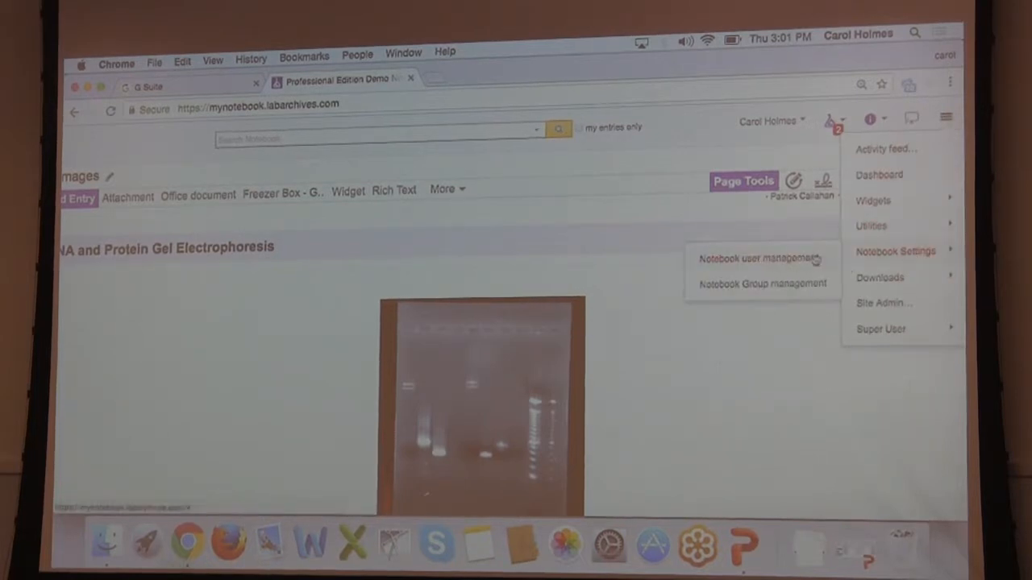
- Go to Notebook user management, then to Notebook Group management via Notebook Settings
click(754, 258)
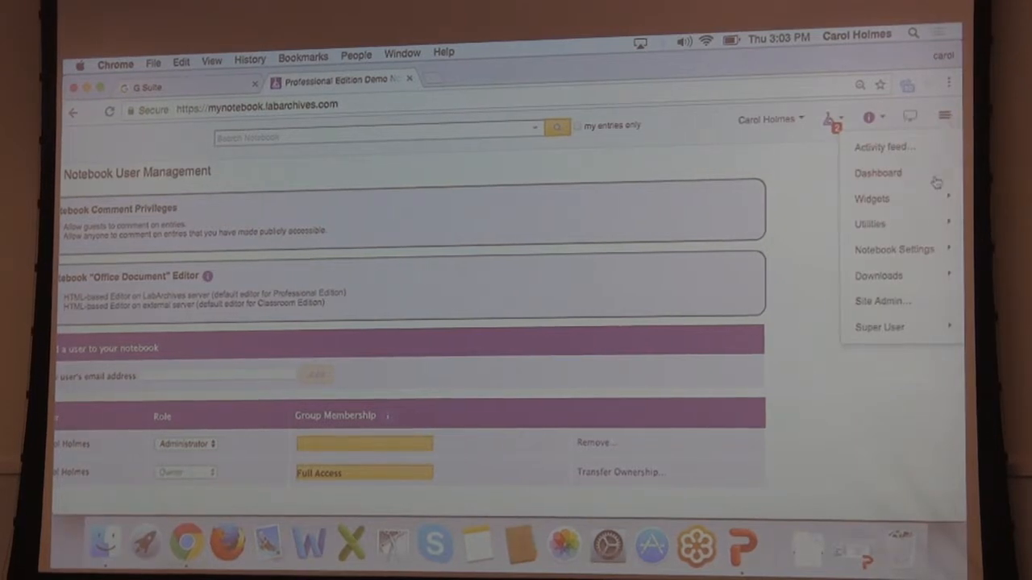
mouse_move(893, 250)
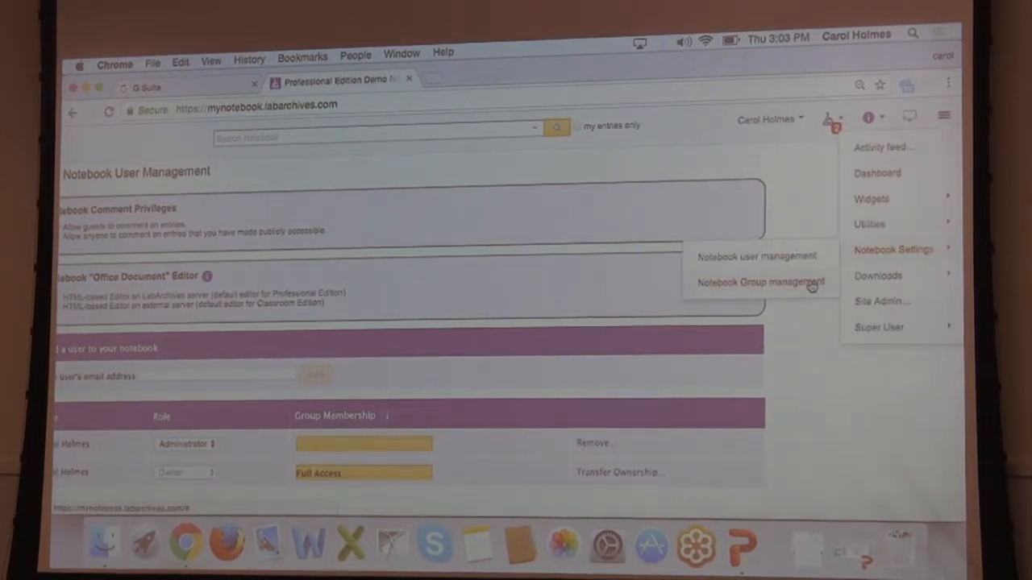
click(759, 282)
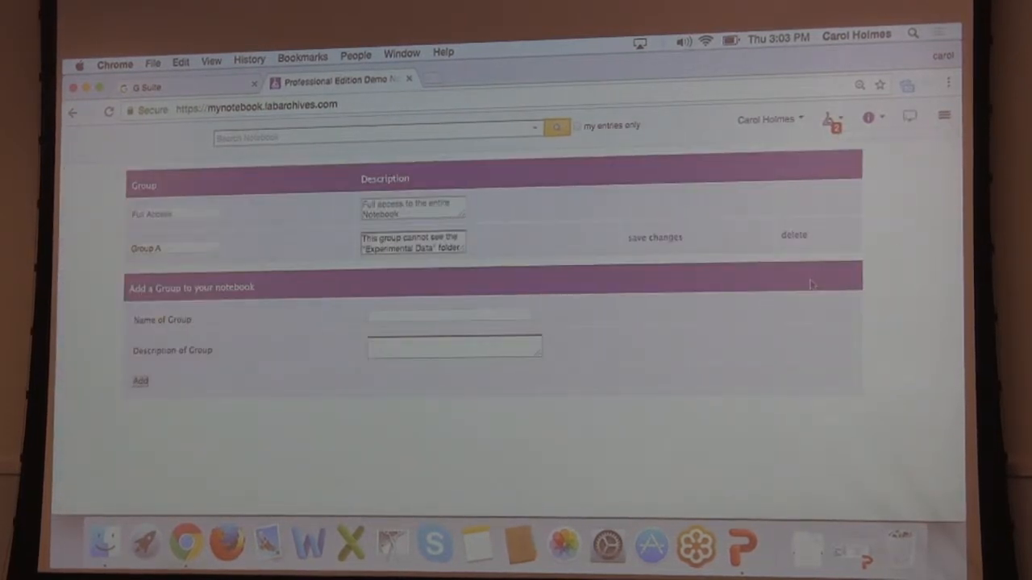